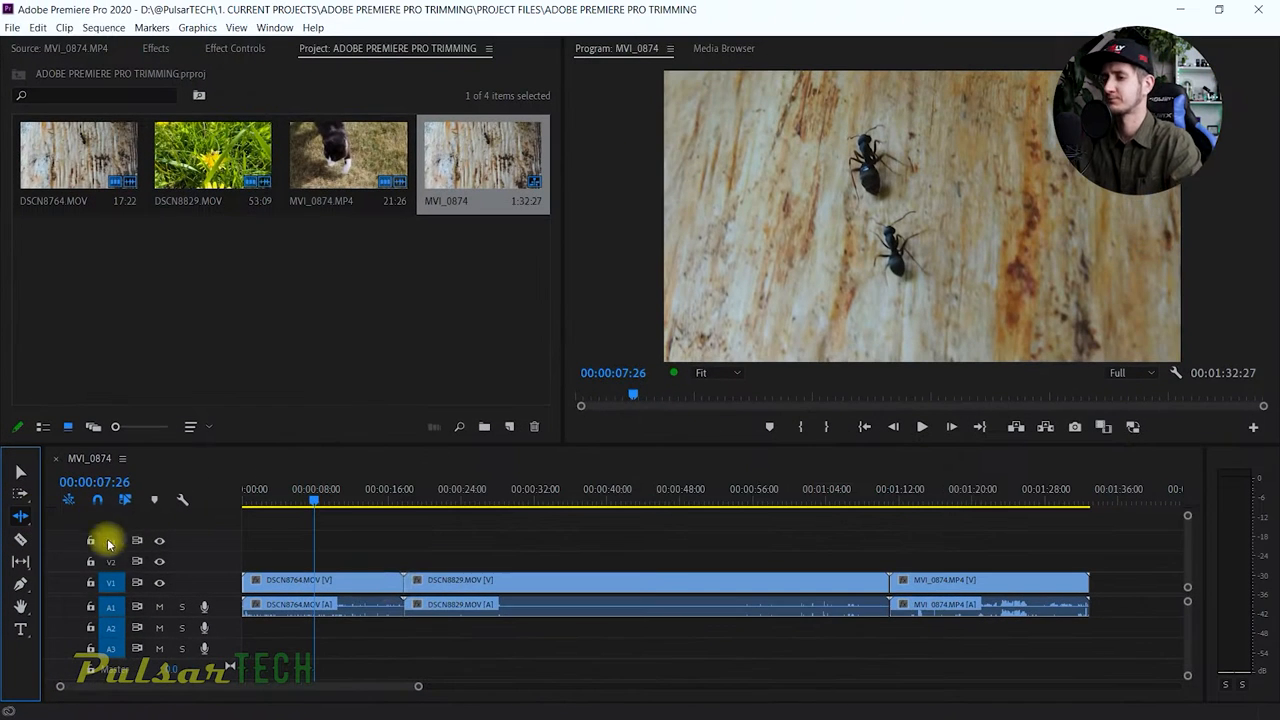
mouse_move(408, 510)
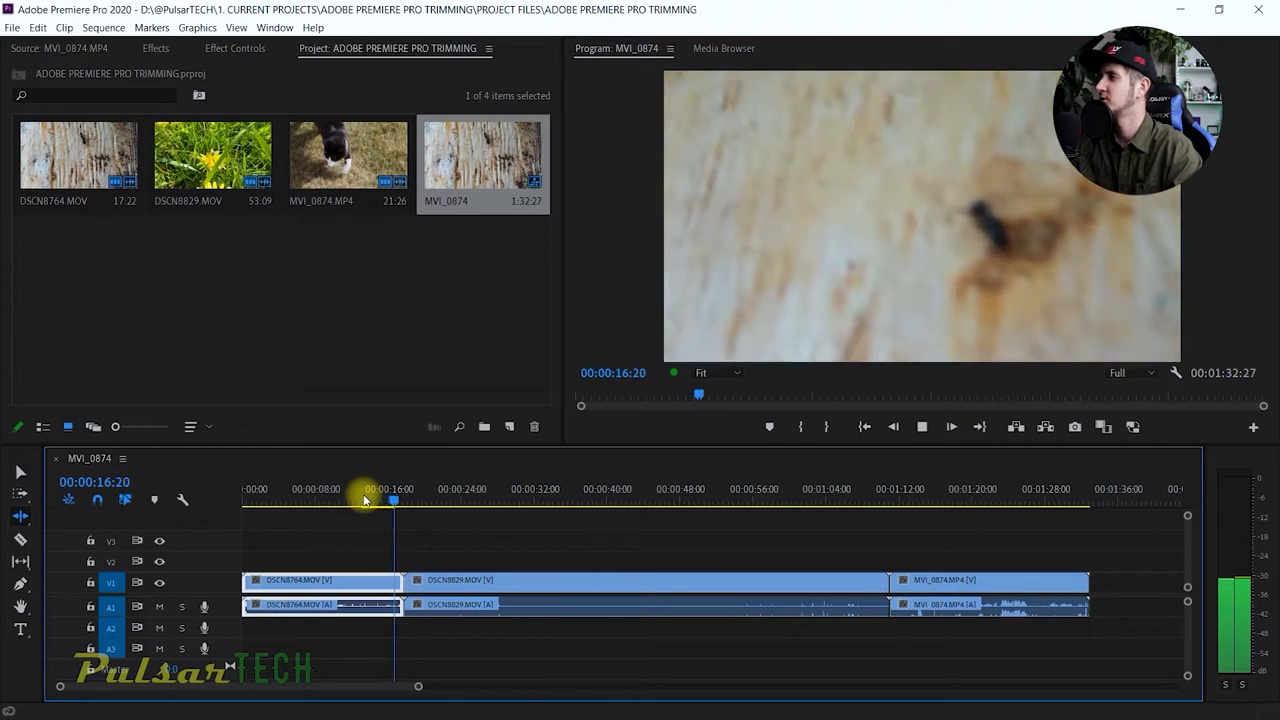
Step: Scrub through the sequence to preview the footage and switch to the Ripple Edit tool
drag(364, 500, 408, 500)
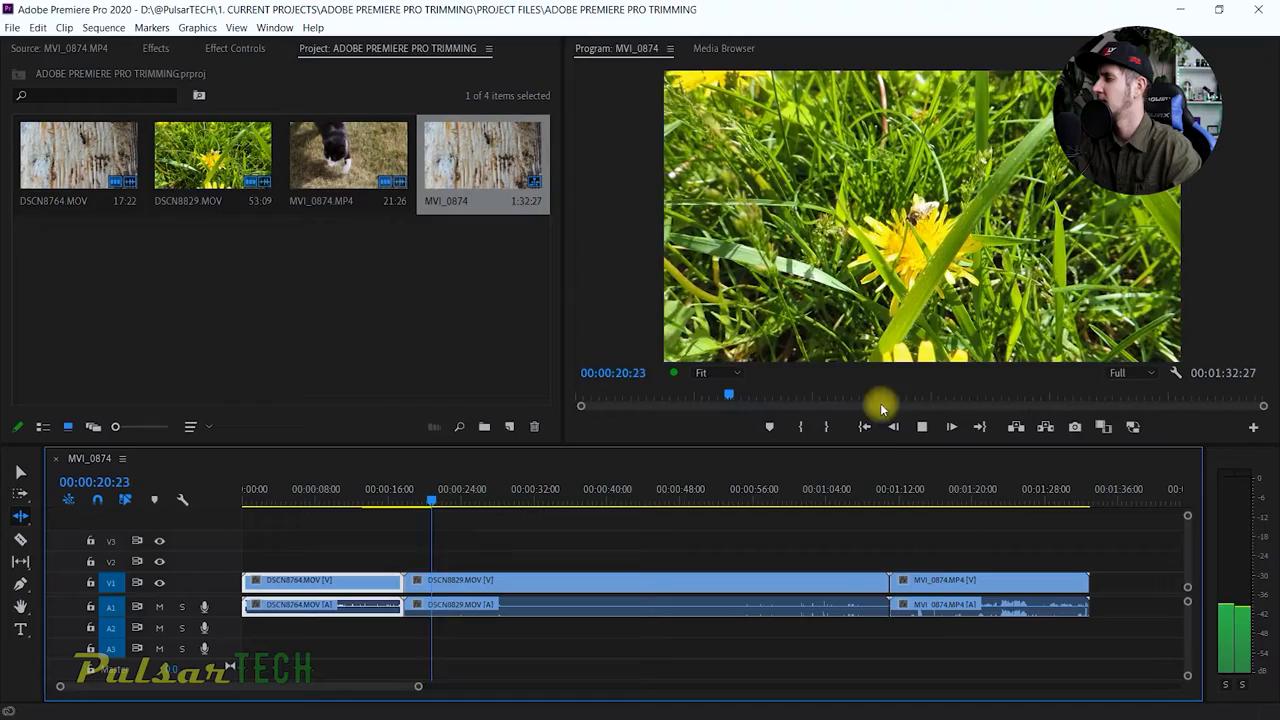
click(864, 488)
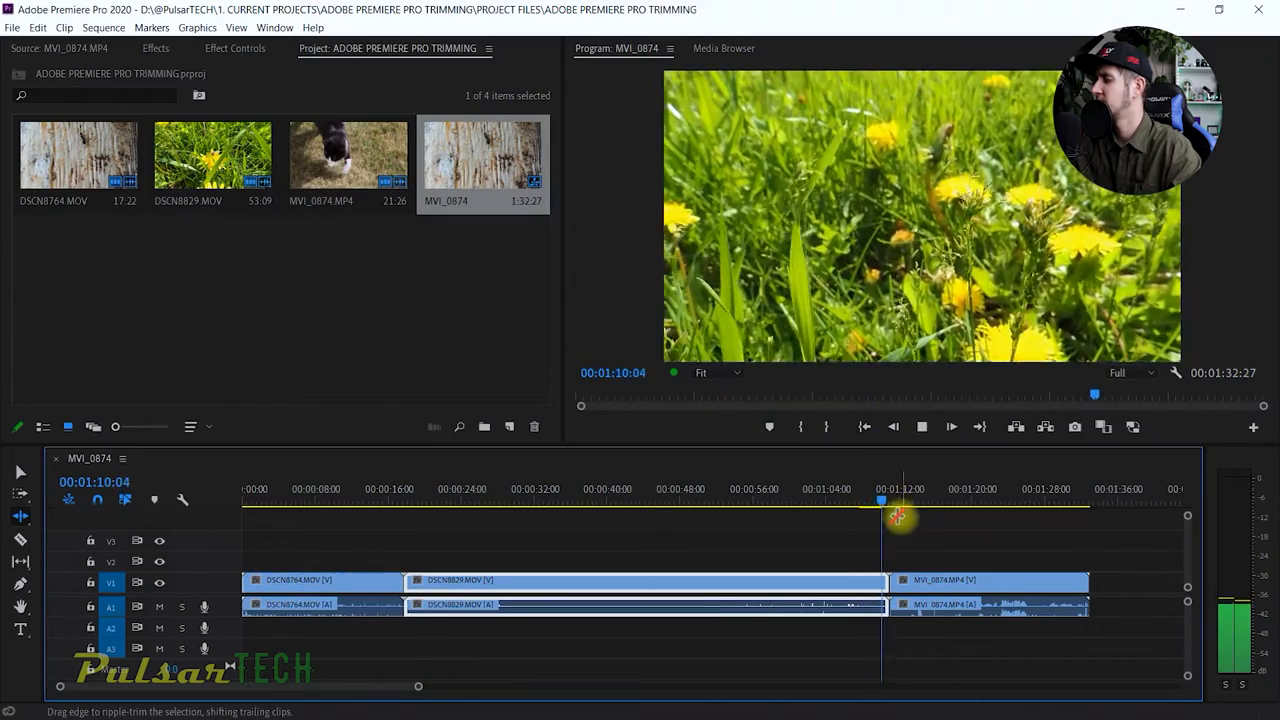
drag(880, 500, 900, 500)
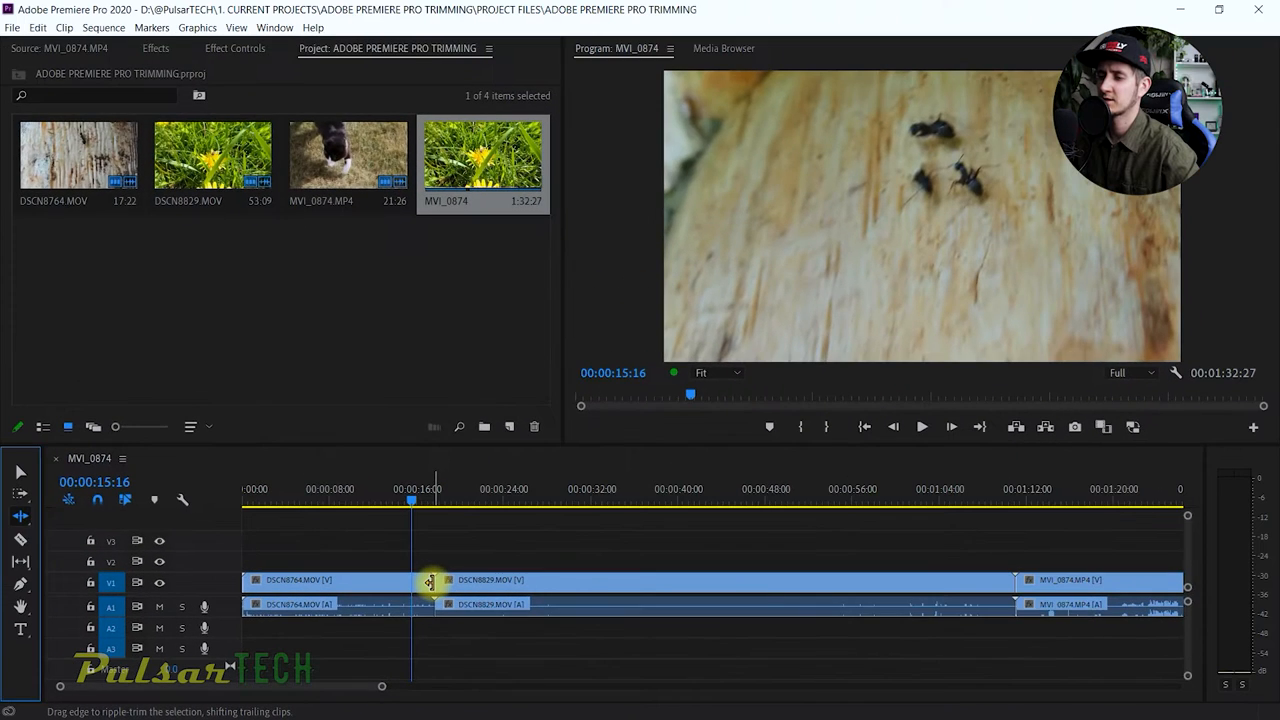
drag(430, 580, 400, 580)
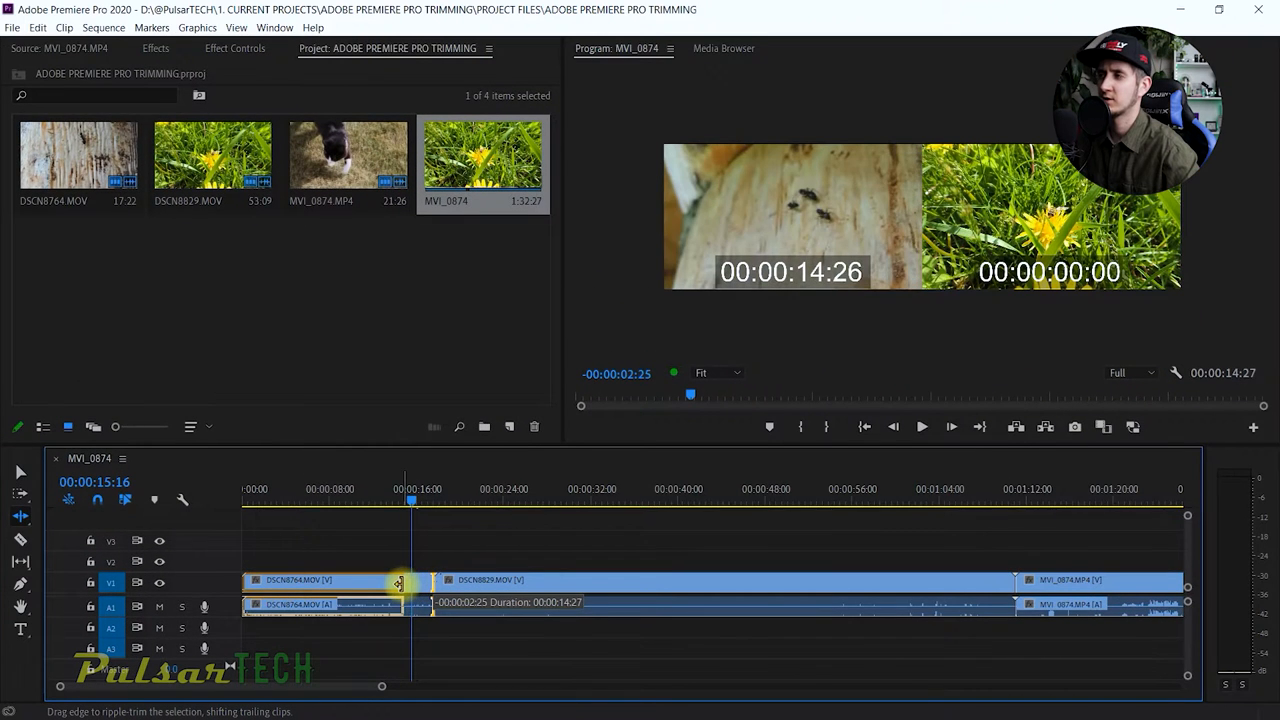
drag(398, 584, 380, 584)
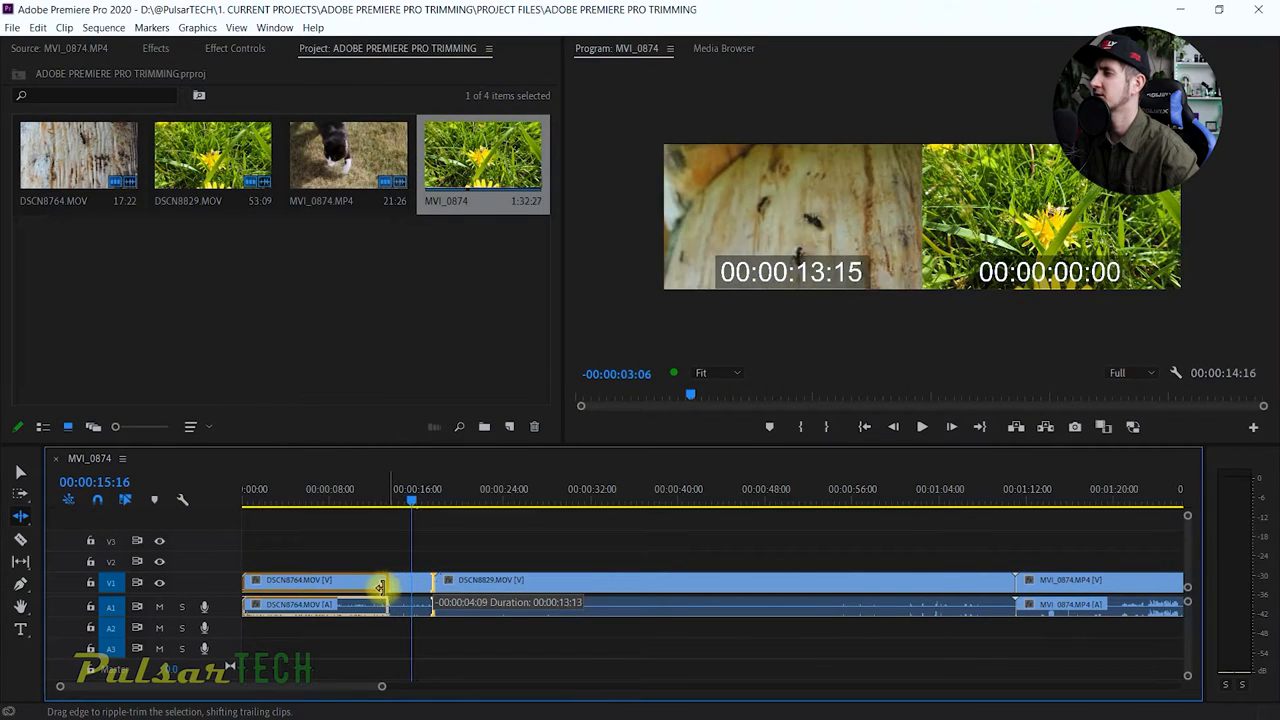
drag(380, 600, 358, 600)
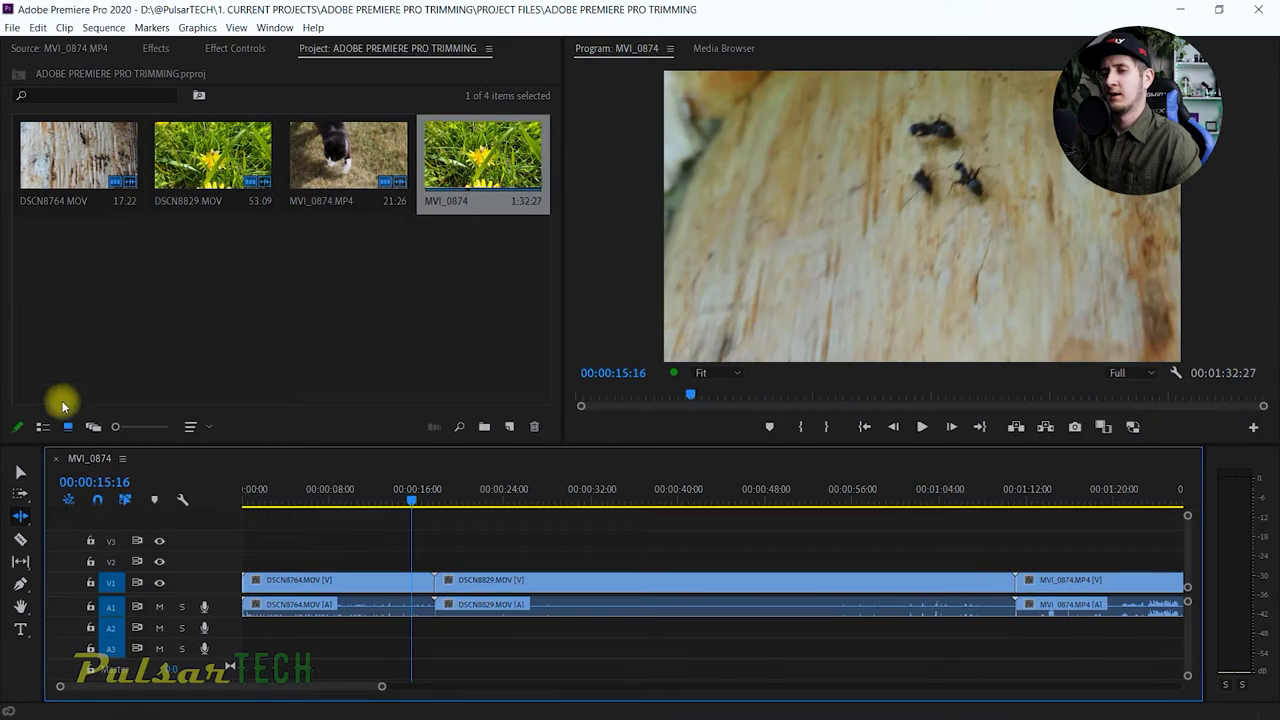
mouse_move(20, 472)
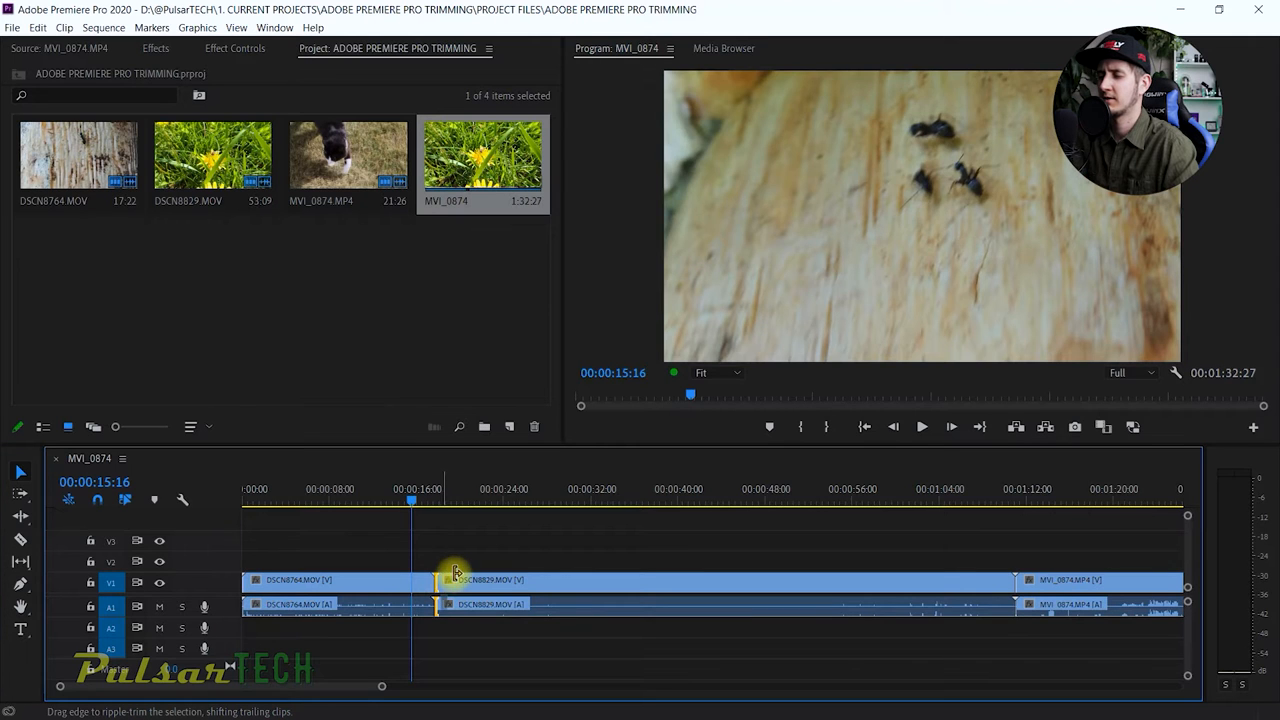
Step: Ripple-trim the second clip's start to about 29-30 seconds in, leaving roughly 23 seconds
drag(436, 580, 516, 580)
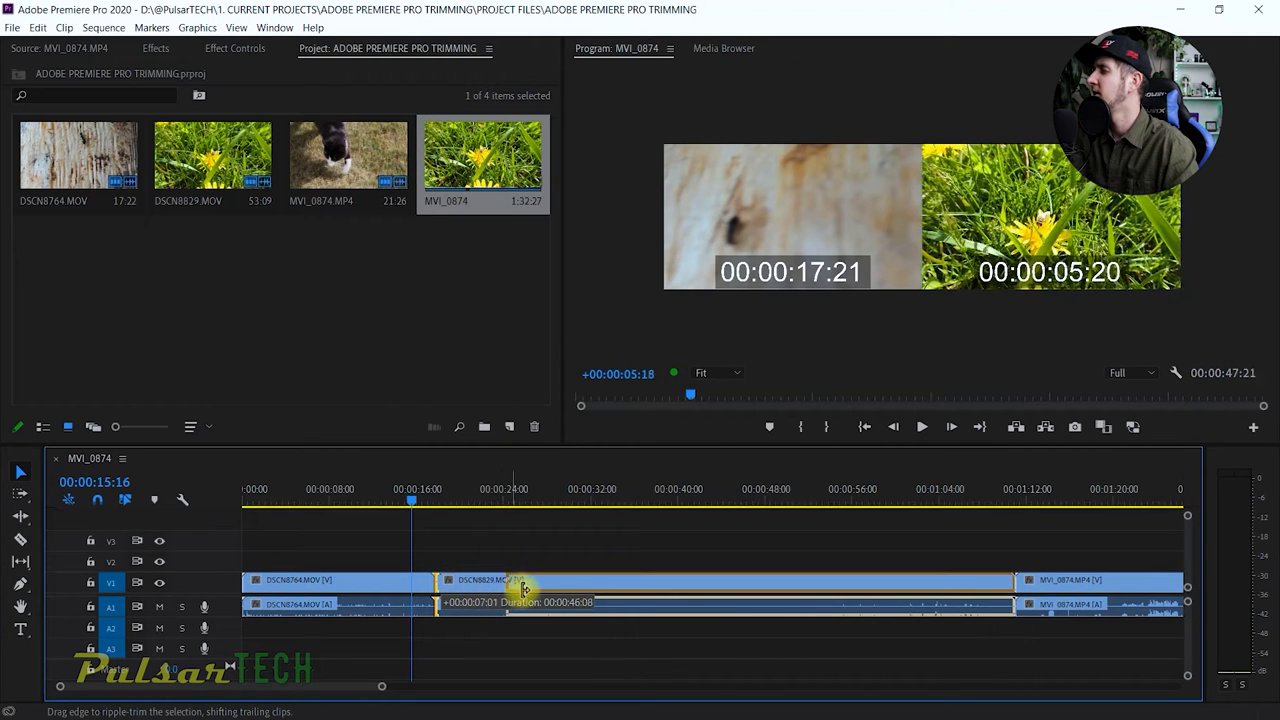
drag(524, 608, 610, 608)
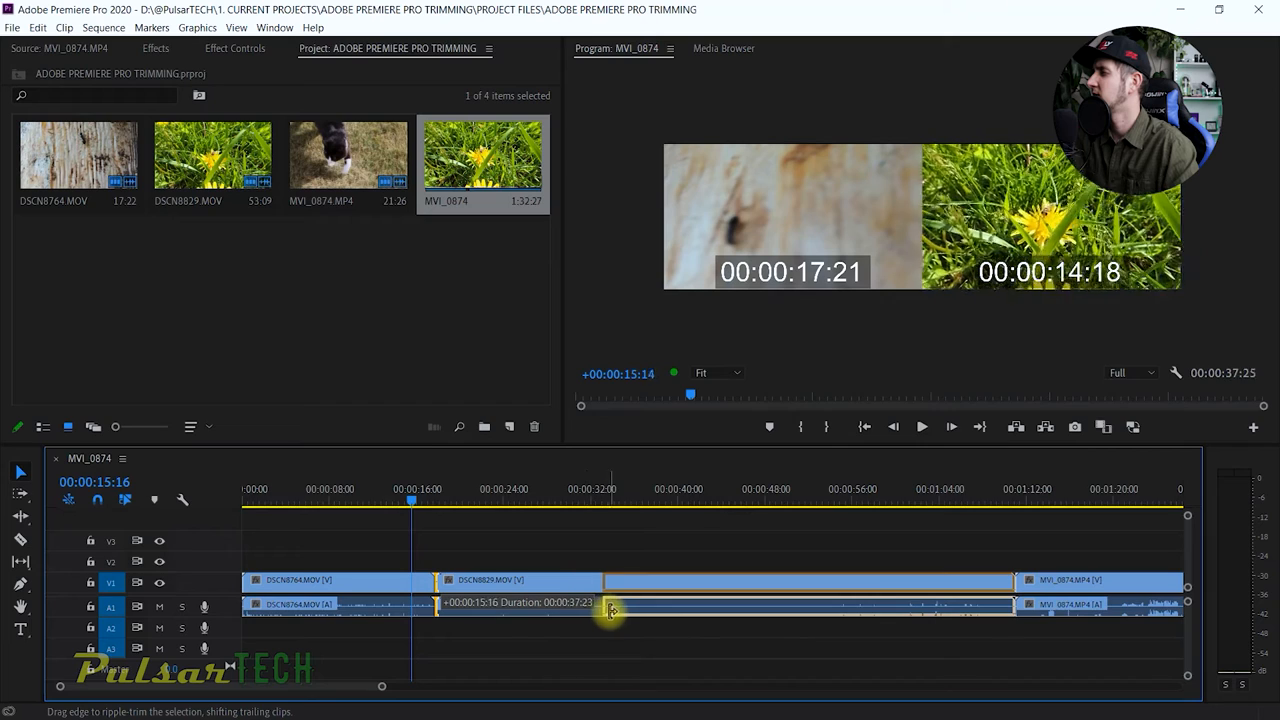
drag(612, 610, 746, 628)
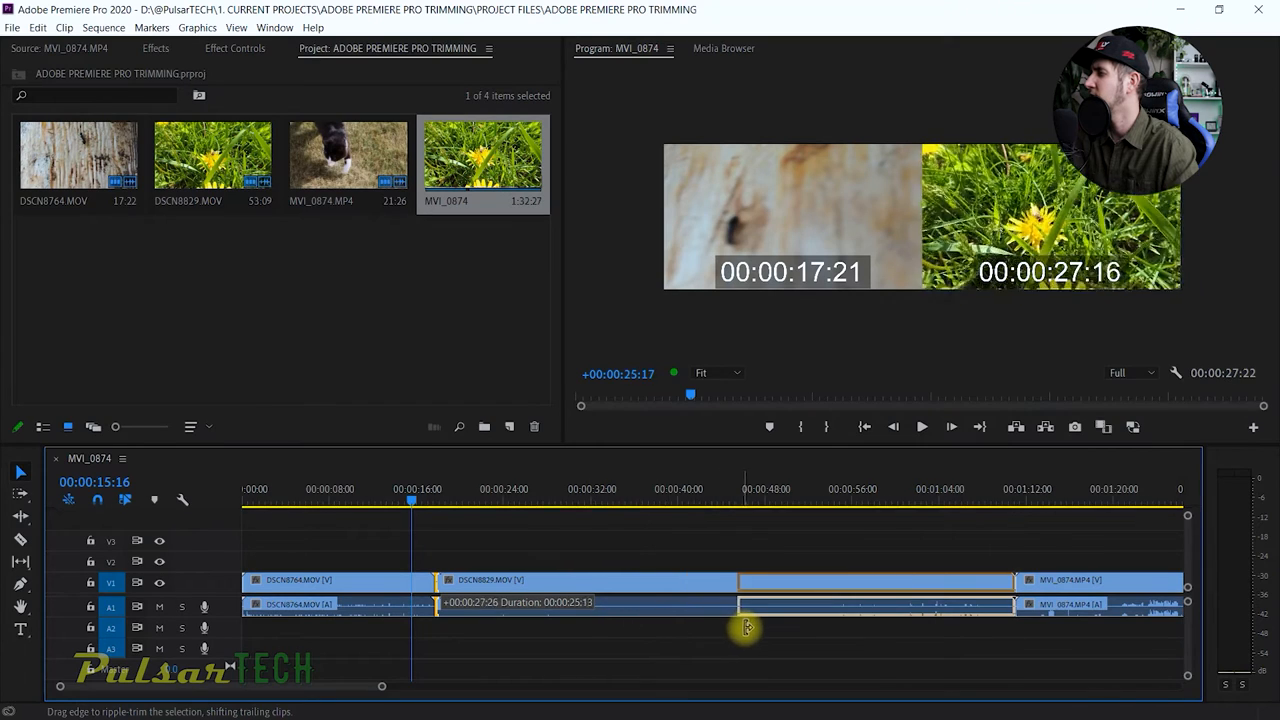
drag(744, 630, 776, 630)
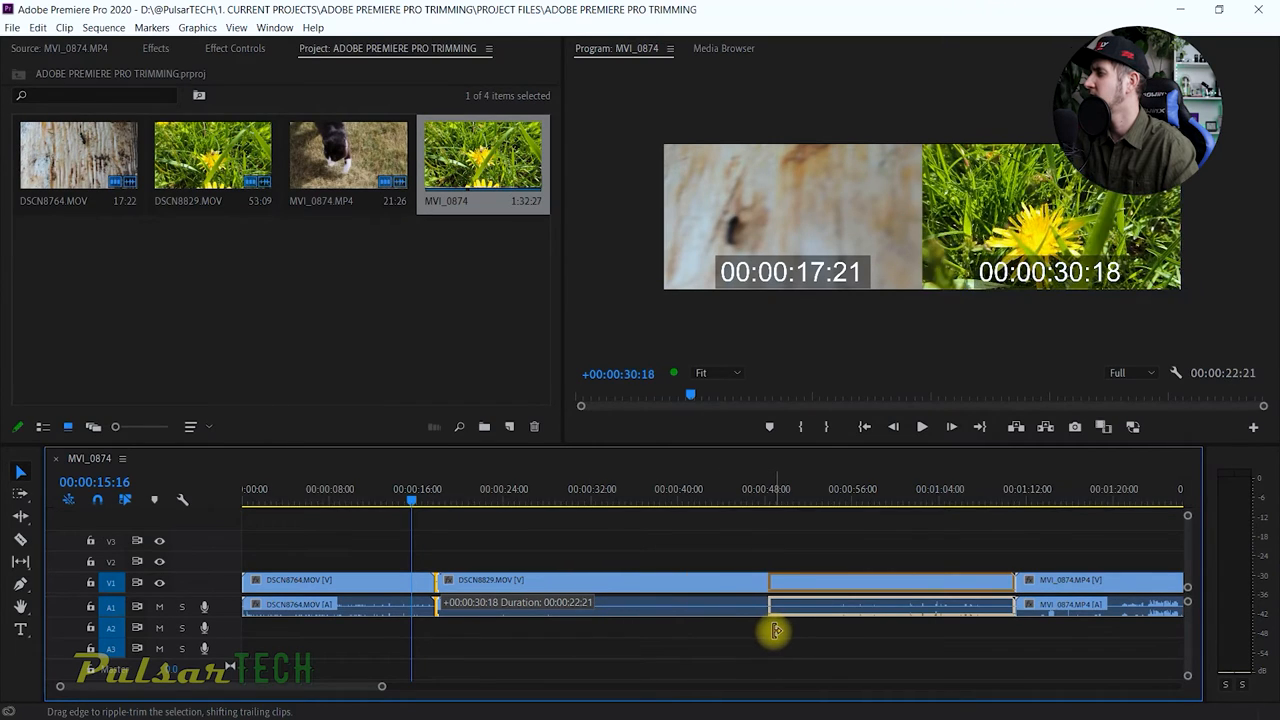
drag(778, 630, 768, 630)
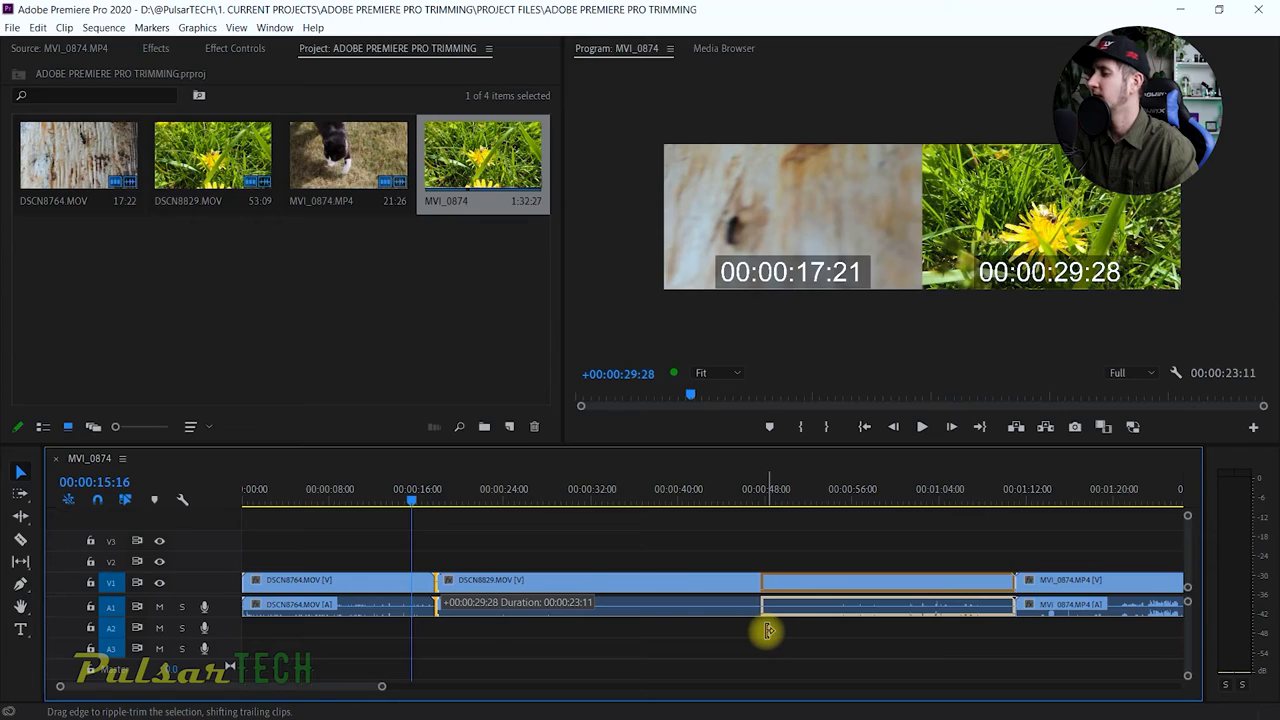